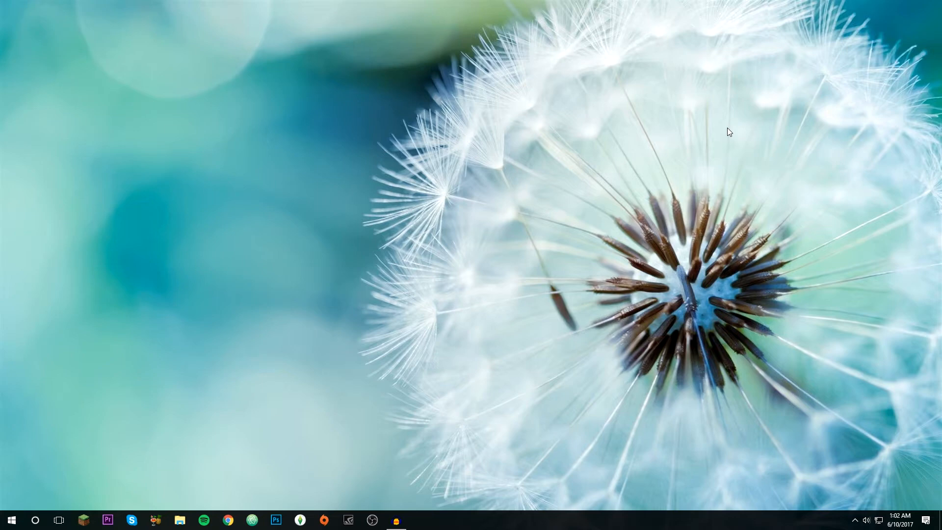
pyautogui.moveTo(559, 283)
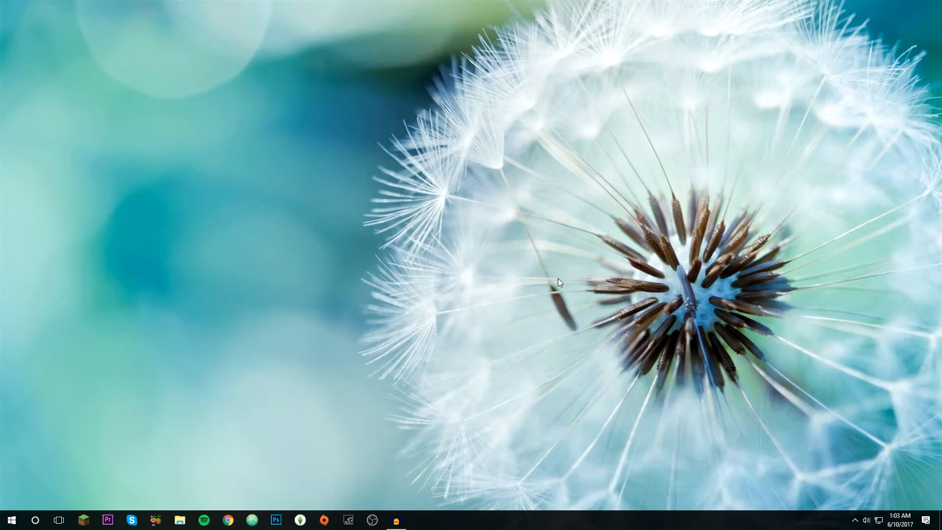
pyautogui.moveTo(84, 519)
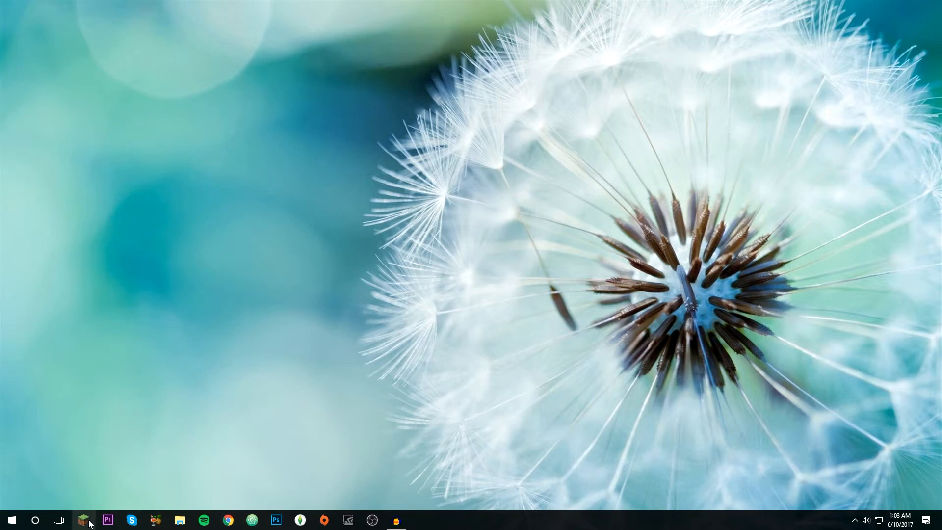
# Create a launcher profile named 'Optifine 1.11.2' that uses release 1.11.2
pyautogui.click(84, 520)
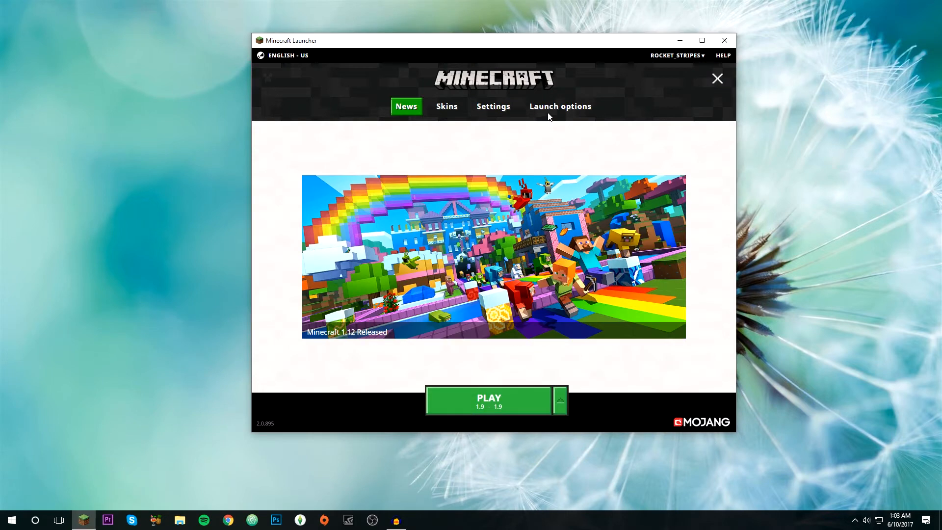
pyautogui.click(560, 106)
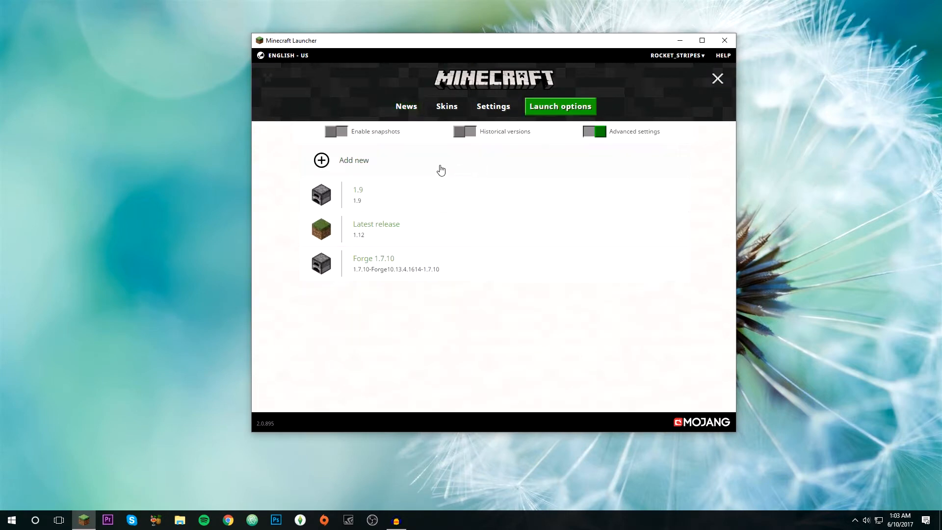
pyautogui.click(321, 160)
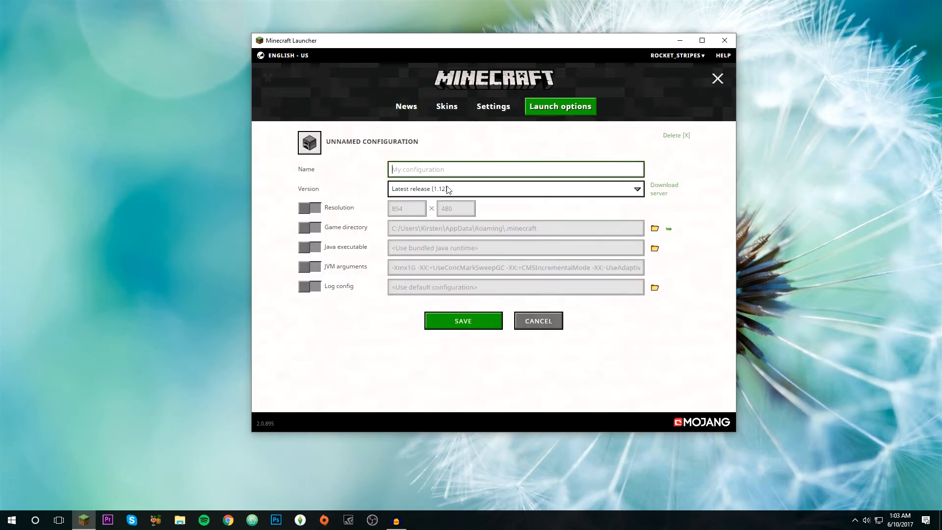
pyautogui.write('O')
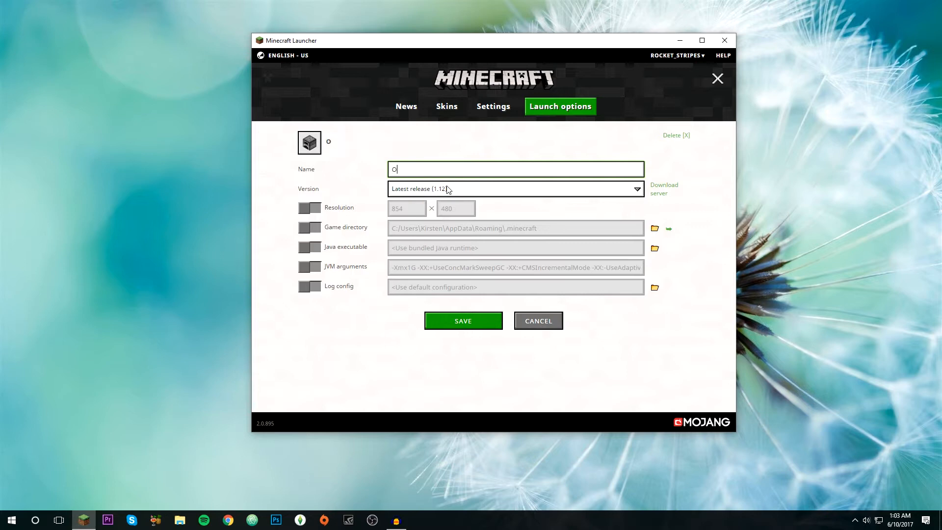
pyautogui.write('ptifine 1.11.2')
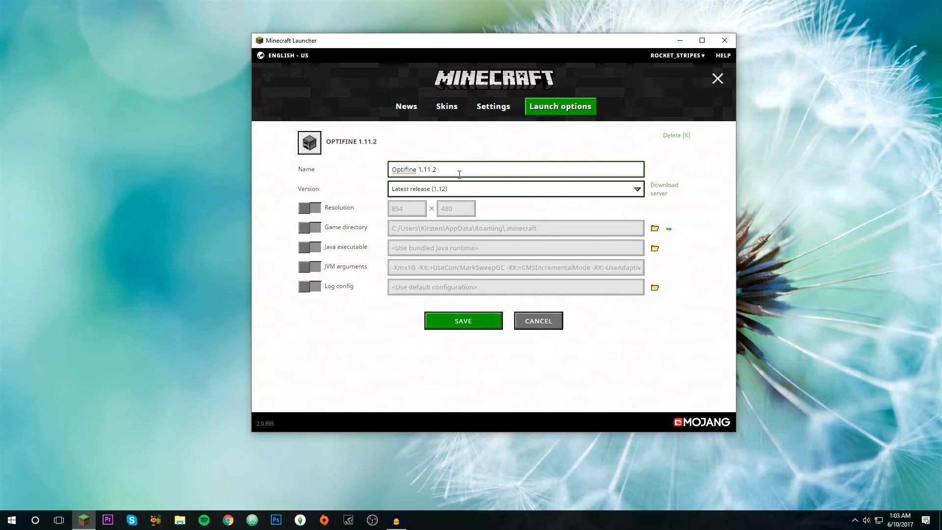
pyautogui.click(637, 189)
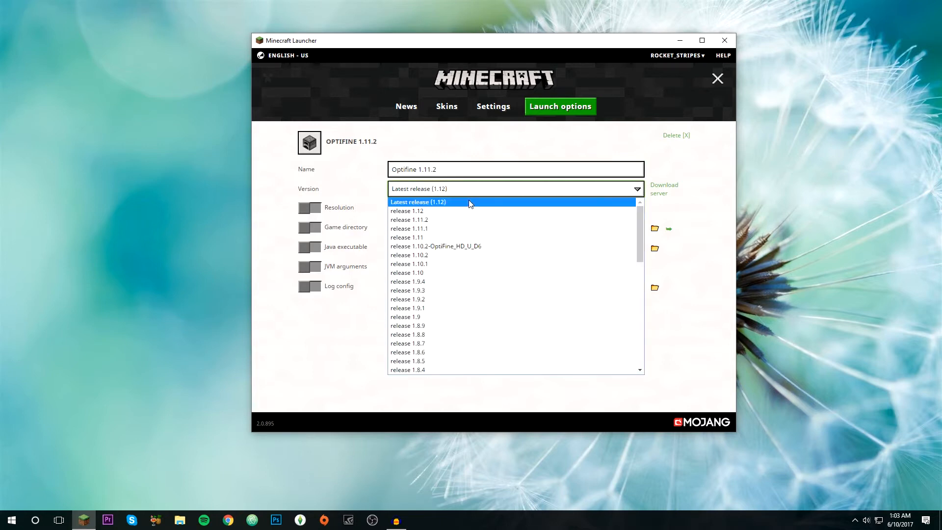
pyautogui.click(409, 220)
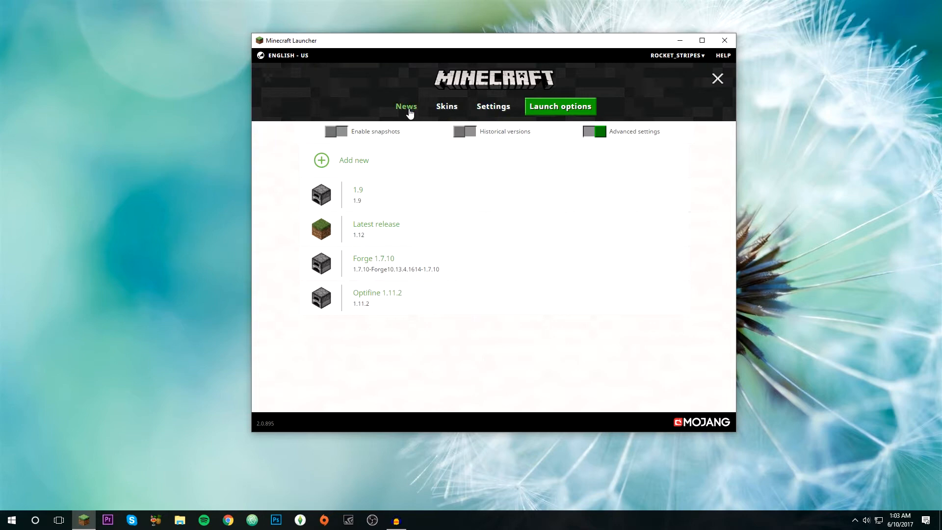
# Launch Minecraft with the Optifine 1.11.2 profile, then quit the game
pyautogui.click(406, 107)
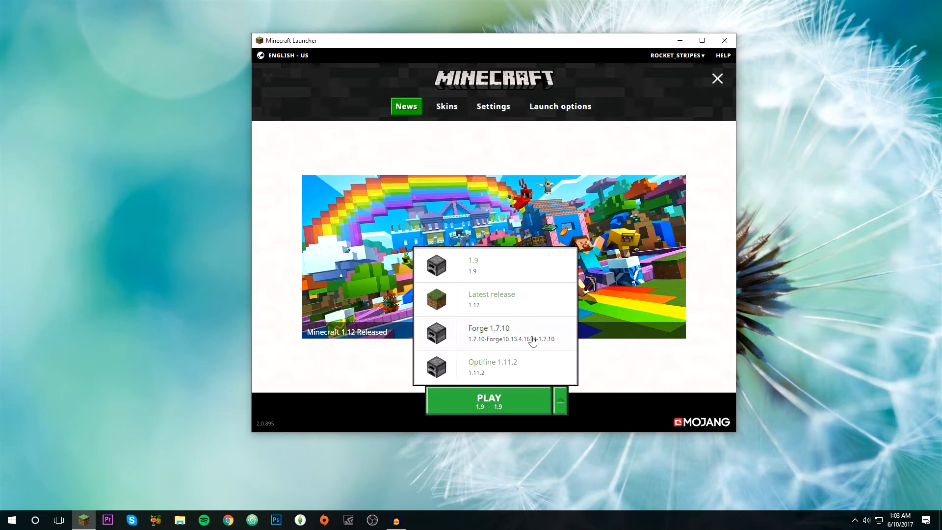
pyautogui.click(492, 367)
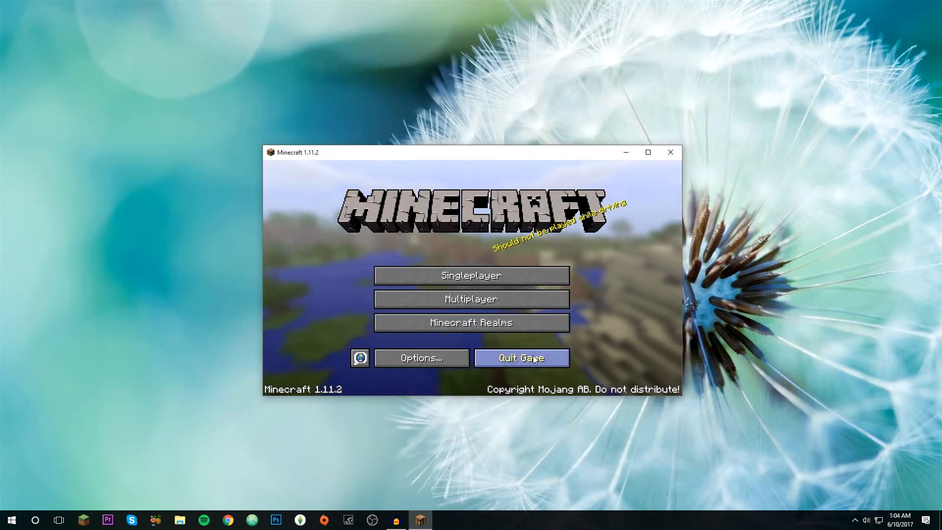
pyautogui.click(520, 357)
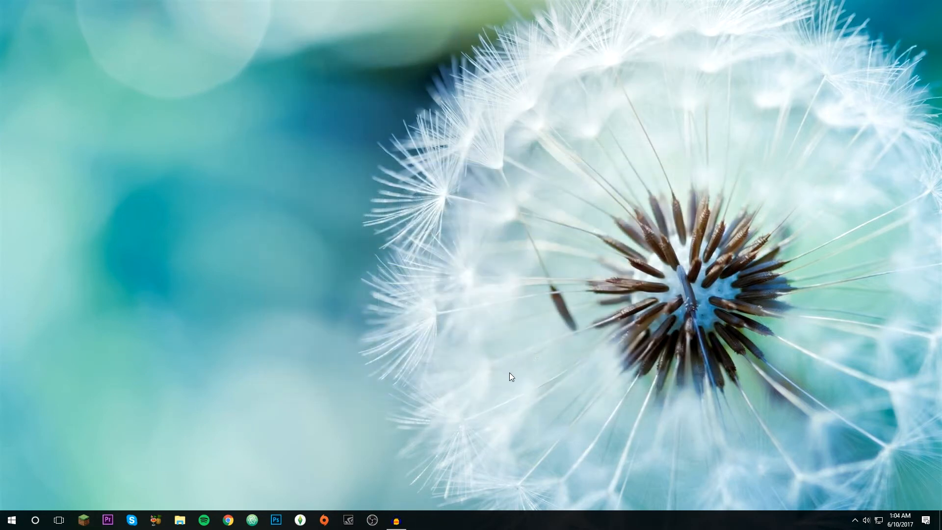
# Follow optifine.net's OptiFine 1.11.2 download link through to the adf.ly ad page
pyautogui.click(227, 520)
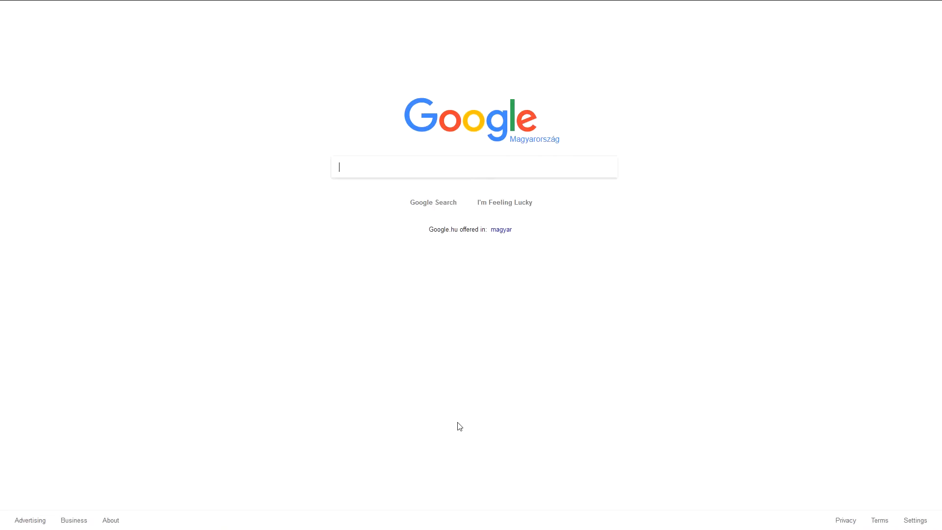
pyautogui.moveTo(460, 411)
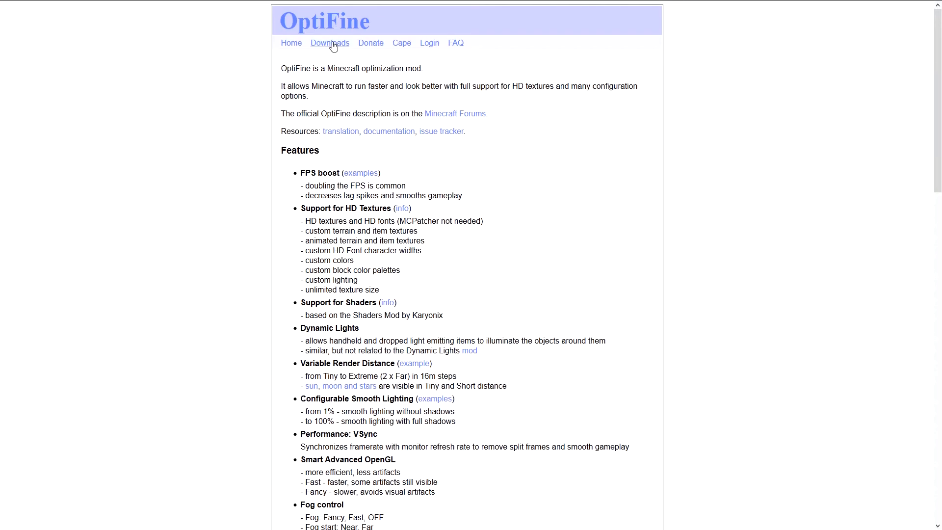
pyautogui.click(329, 42)
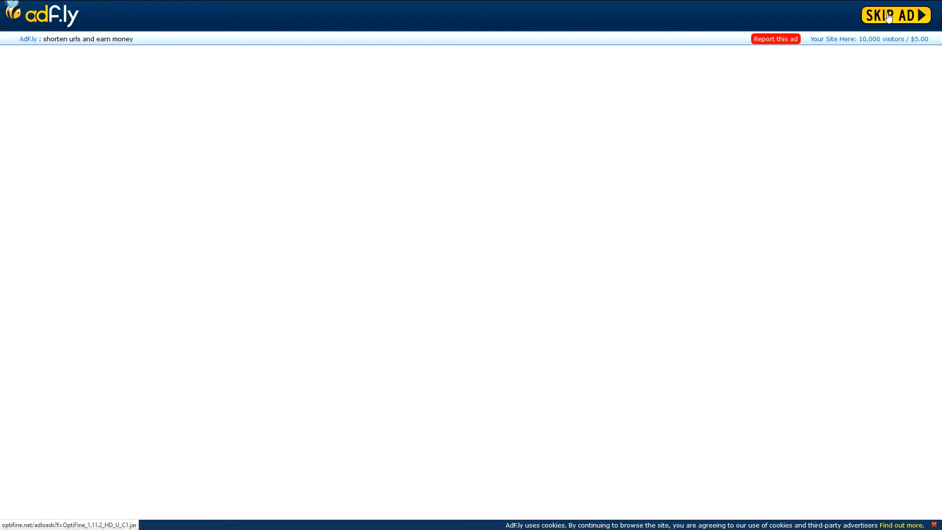
# Skip the ad, save OptiFine_1.11.2_HD_U_C1.jar, and bring up Windows search
pyautogui.click(895, 14)
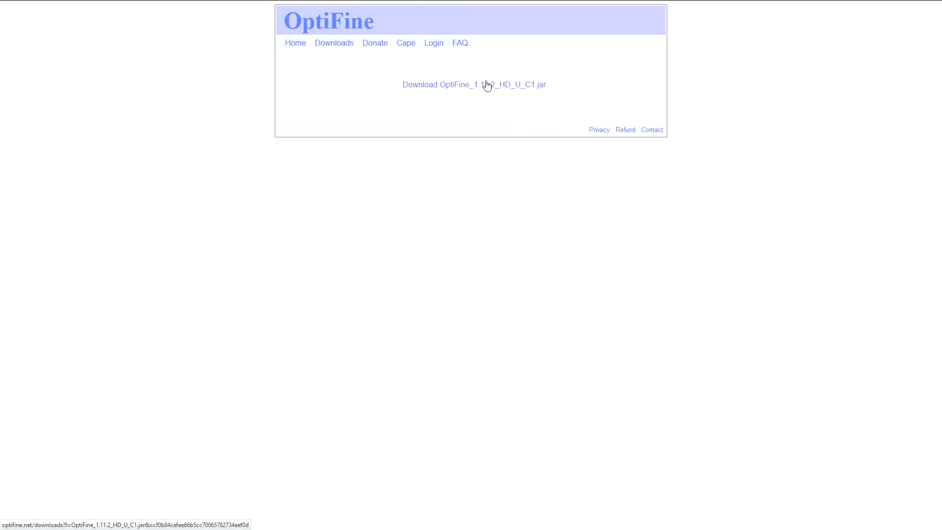
pyautogui.click(474, 84)
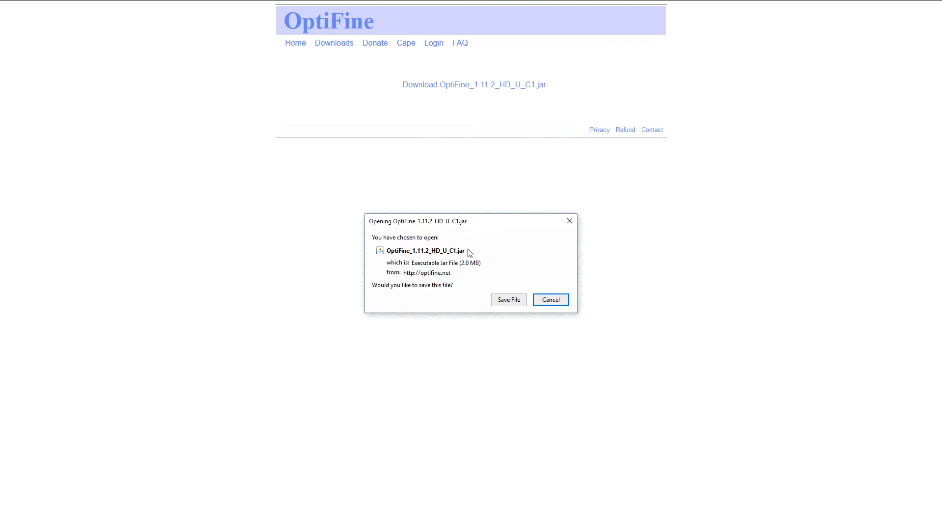
pyautogui.click(549, 300)
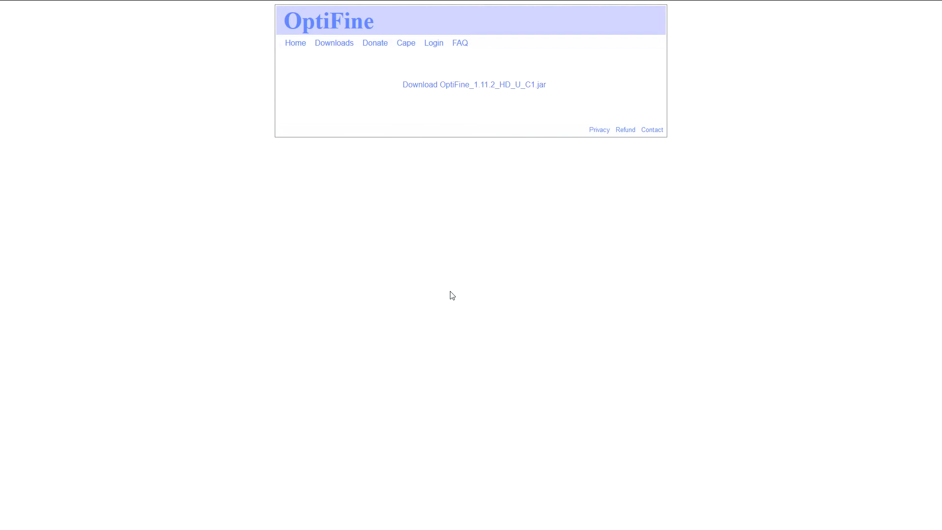
pyautogui.moveTo(8, 503)
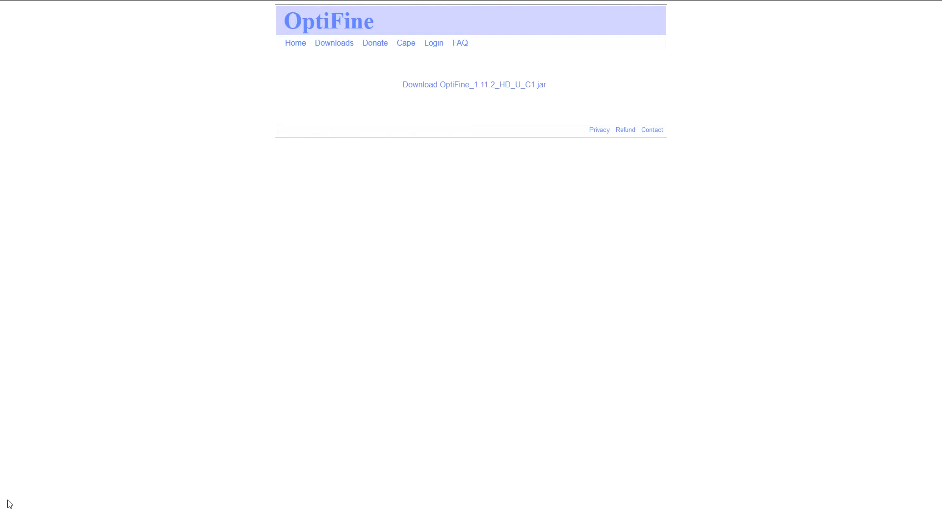
pyautogui.moveTo(261, 358)
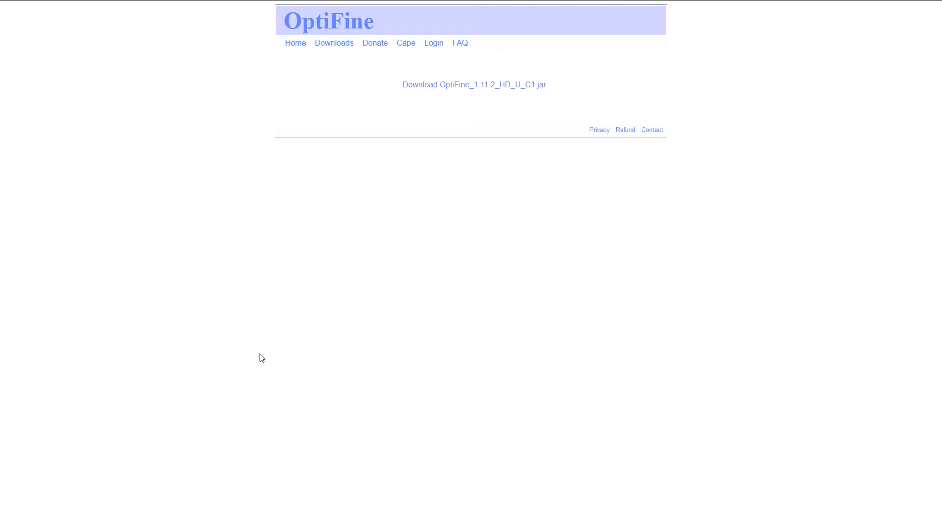
pyautogui.moveTo(375, 354)
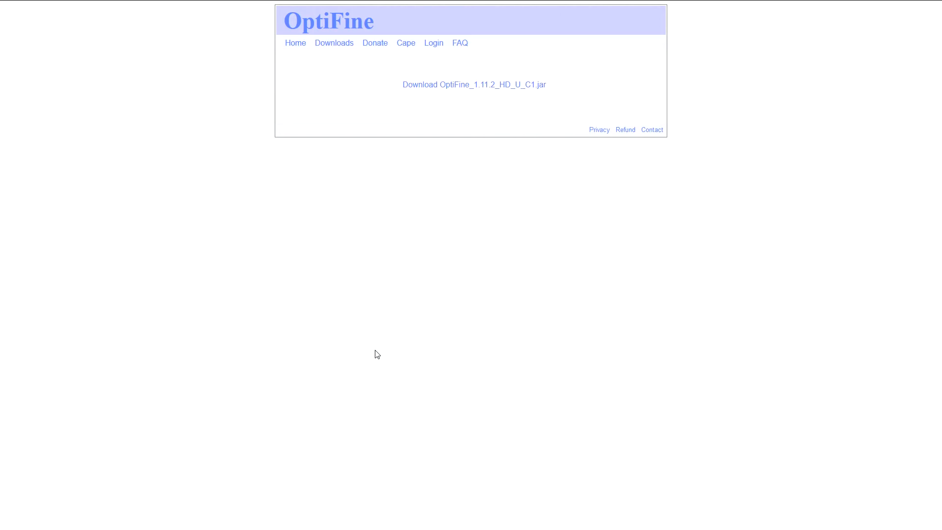
pyautogui.click(11, 519)
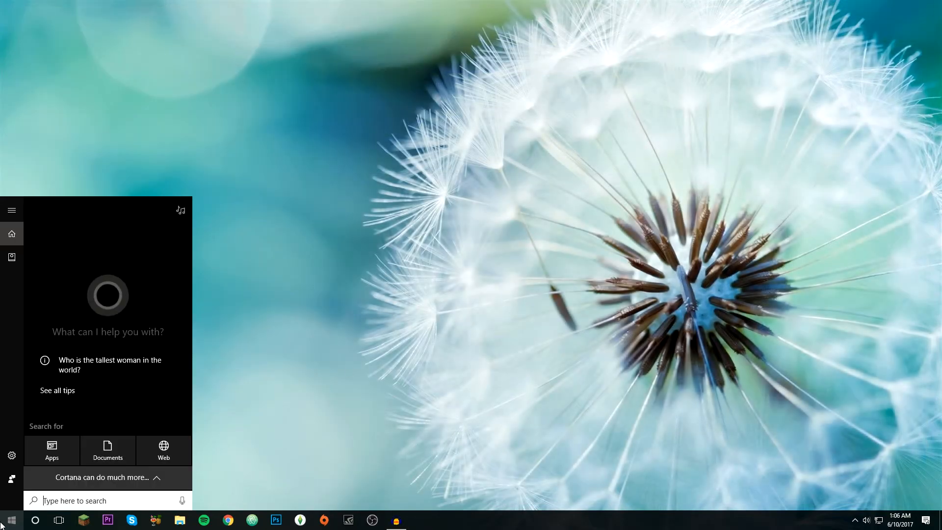
# Launch File Explorer from Start search and show the Downloads folder
pyautogui.write('file')
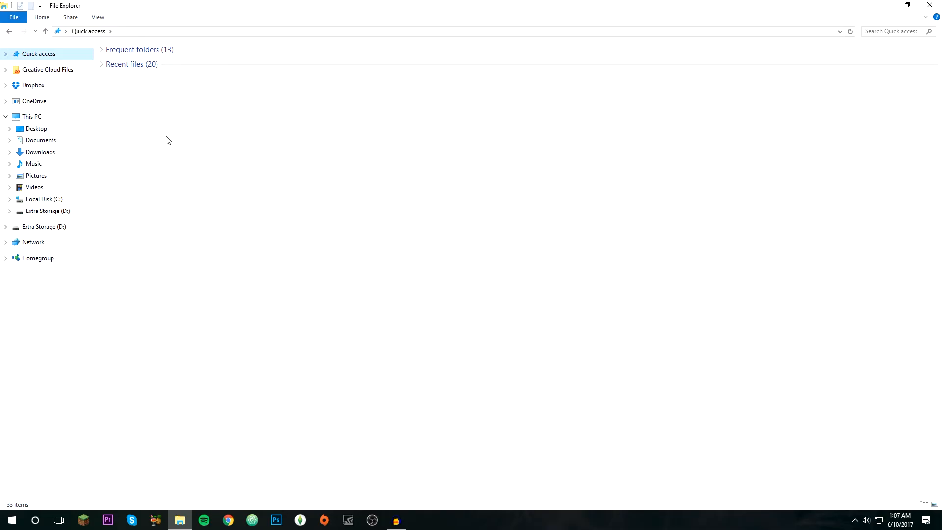
pyautogui.click(40, 152)
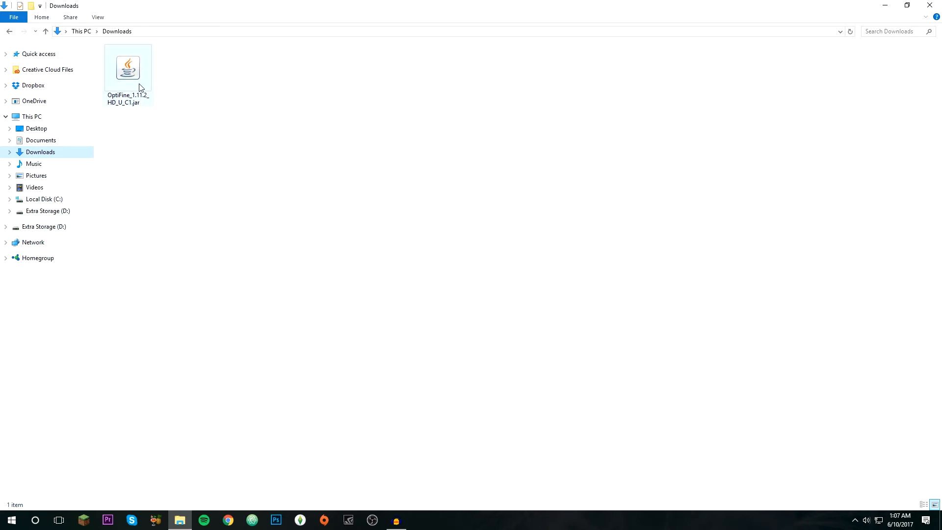
# Install OptiFine HD U C1 into .minecraft, rerun the jar with Java, and reopen the launcher
pyautogui.doubleClick(128, 67)
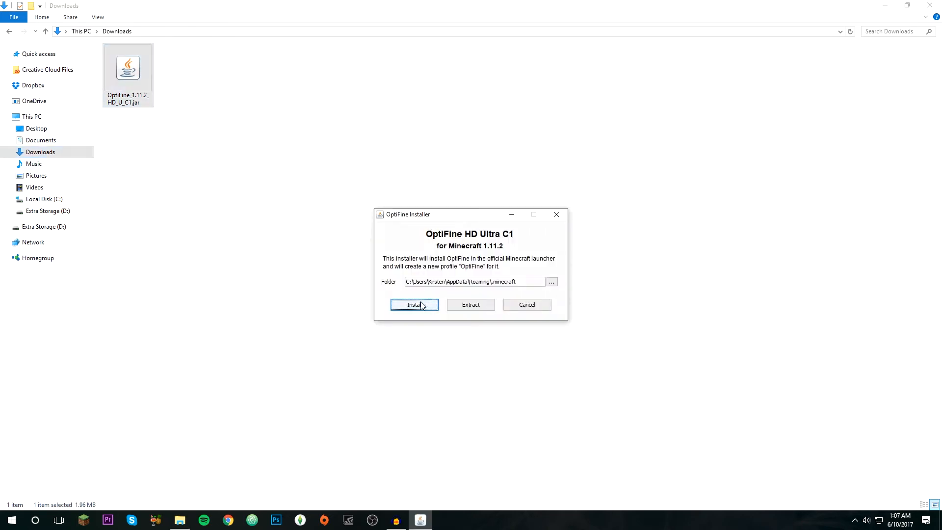
pyautogui.click(414, 304)
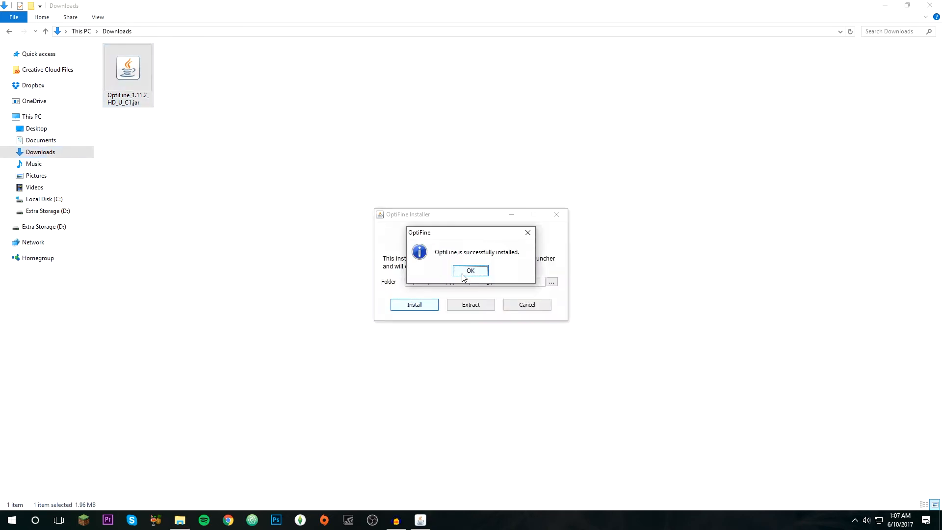
pyautogui.click(470, 270)
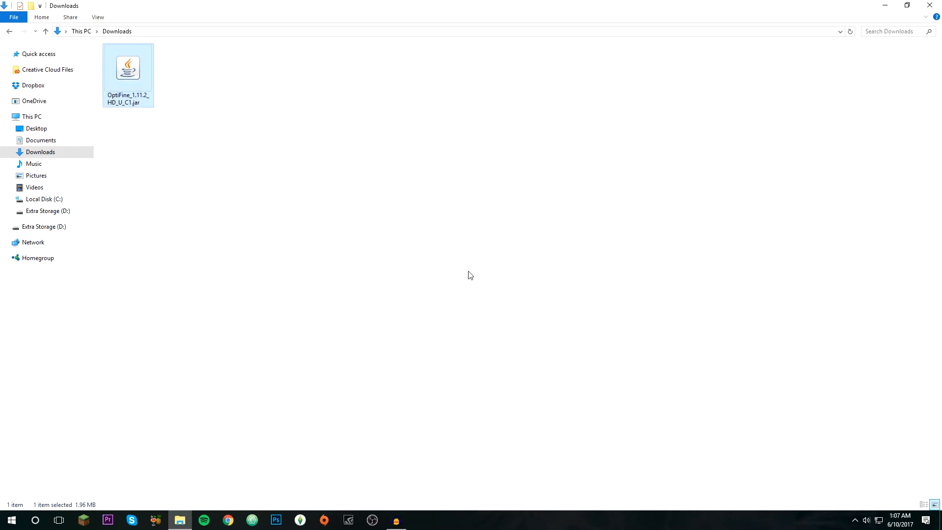
pyautogui.moveTo(403, 193)
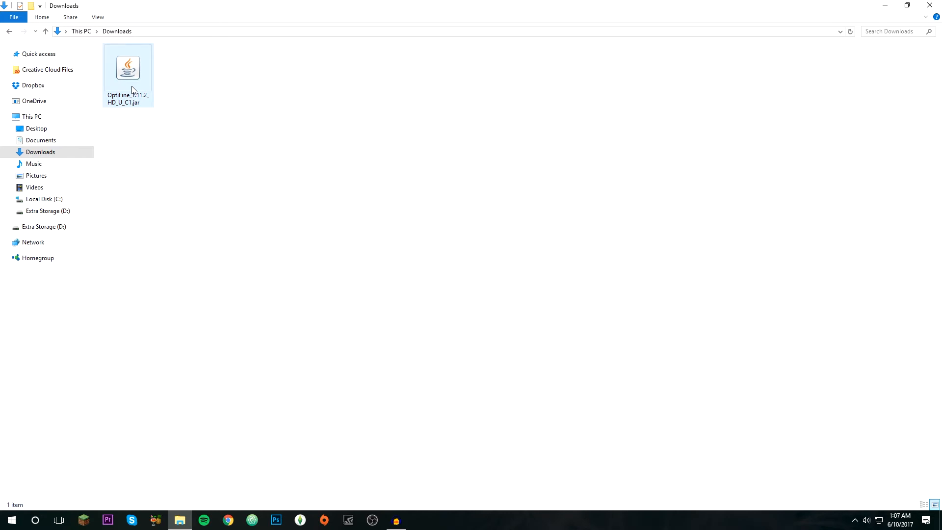
pyautogui.doubleClick(127, 67)
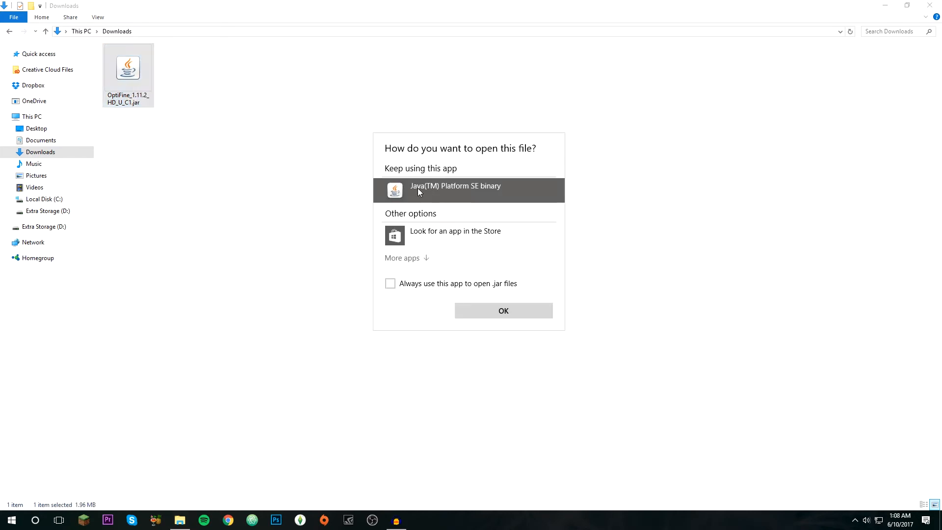
pyautogui.moveTo(500, 197)
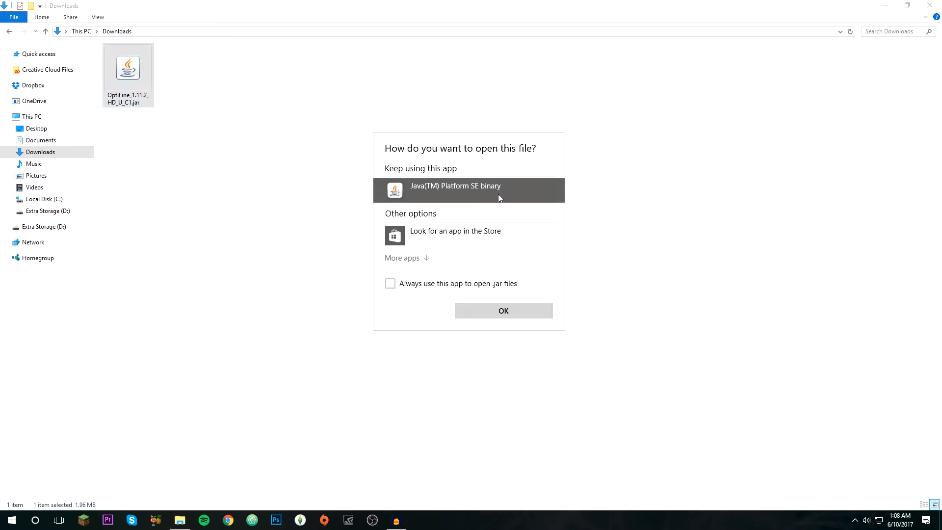
pyautogui.click(503, 310)
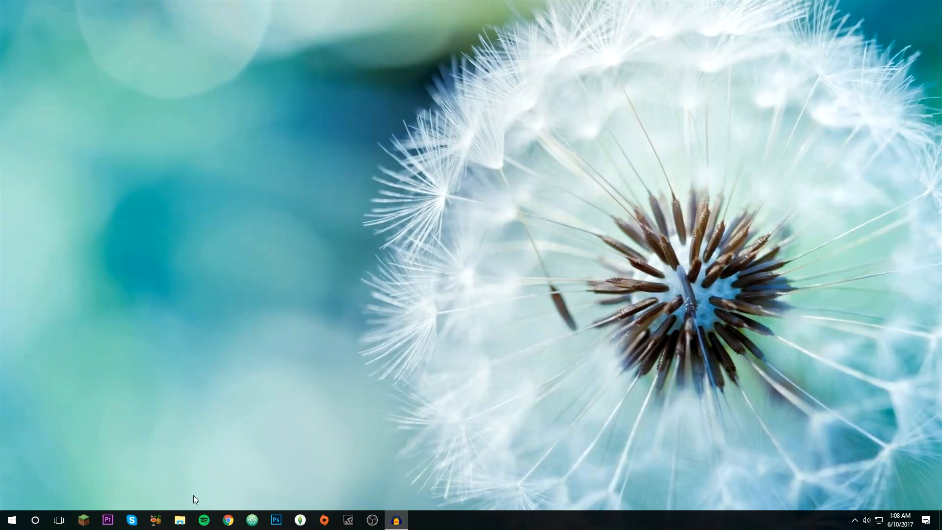
pyautogui.click(84, 519)
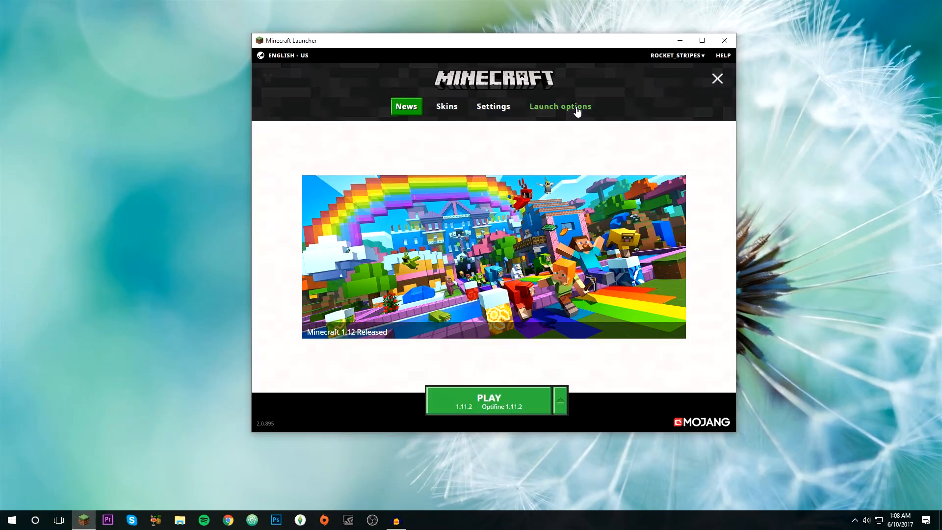
# Switch the Optifine 1.11.2 profile's version to 1.11.2-OptiFine_HD_U_C1 and save
pyautogui.click(559, 106)
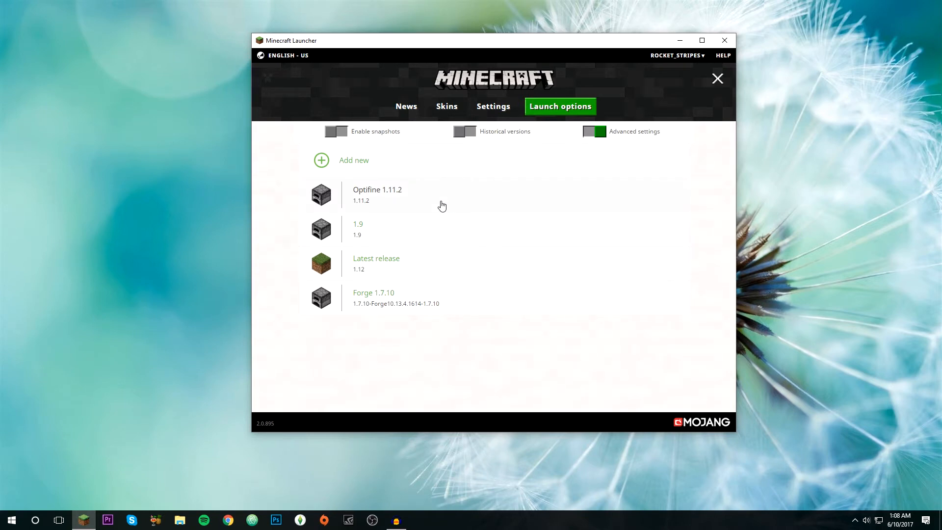
pyautogui.click(378, 194)
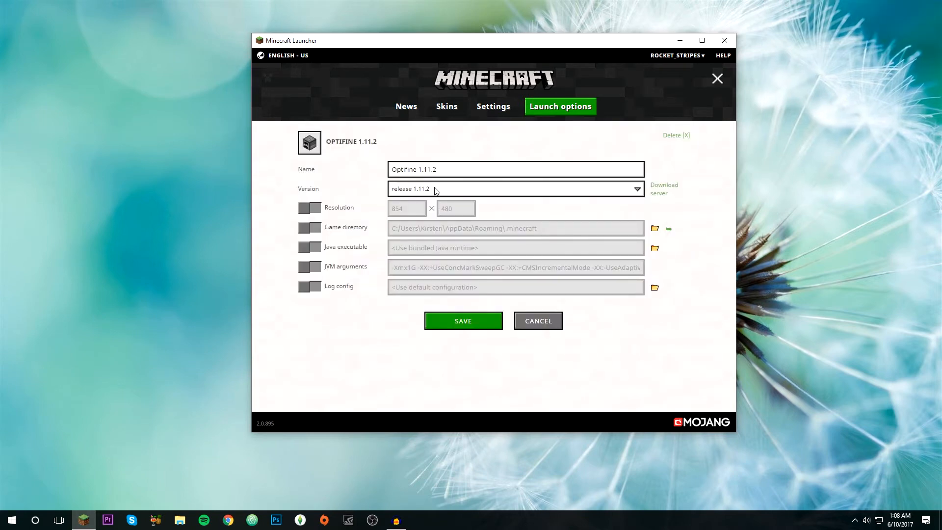
pyautogui.click(634, 189)
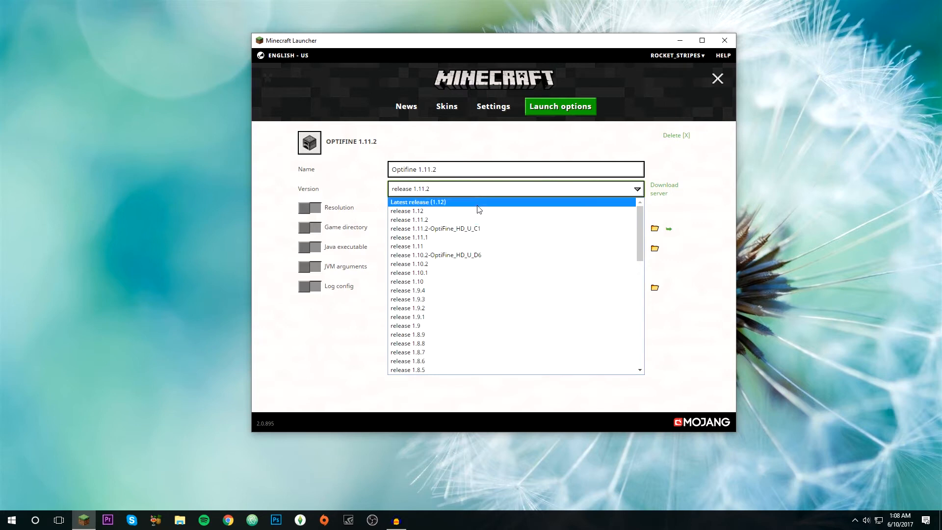
pyautogui.click(435, 228)
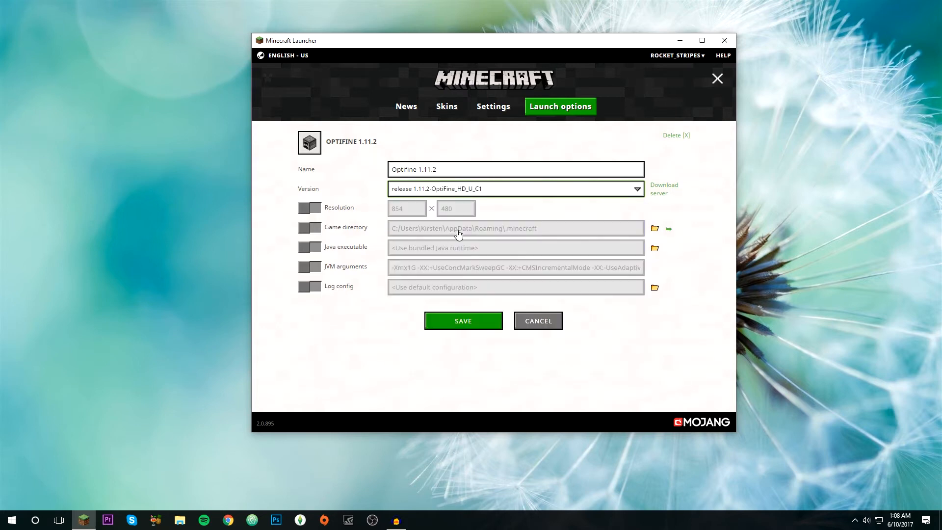
pyautogui.click(538, 320)
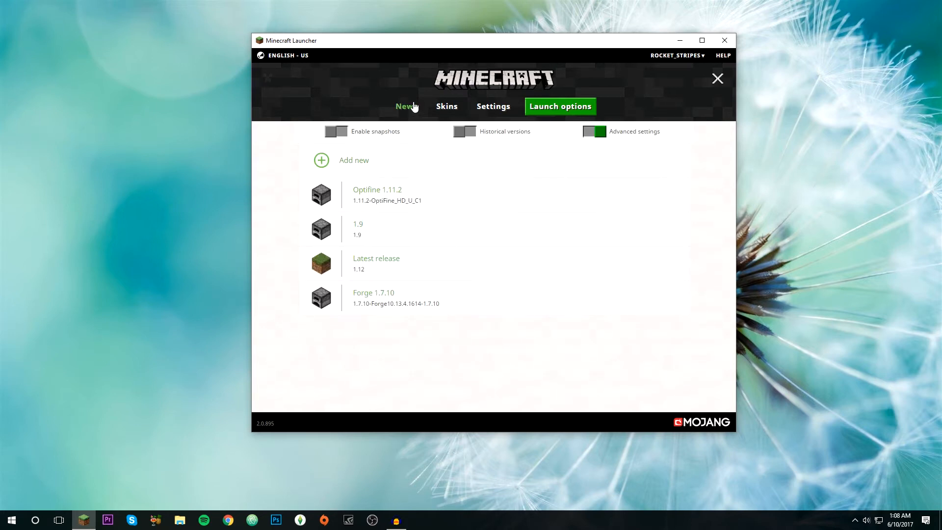
# Launch Minecraft with the Optifine 1.11.2 profile
pyautogui.click(406, 106)
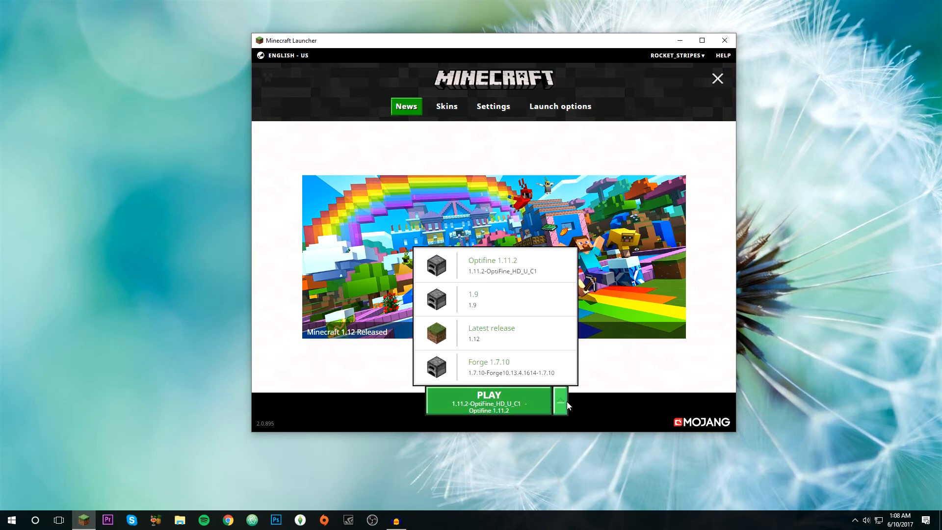
pyautogui.click(560, 401)
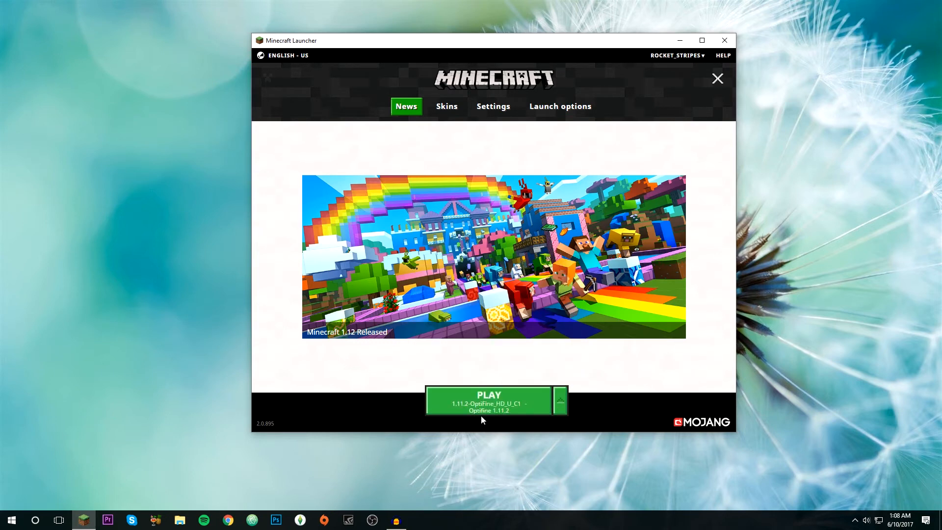
pyautogui.click(489, 402)
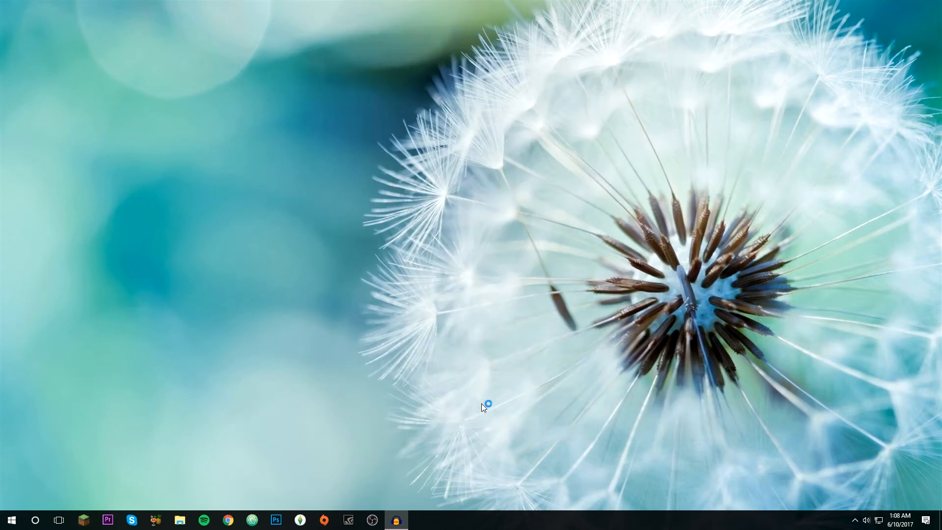
pyautogui.click(420, 519)
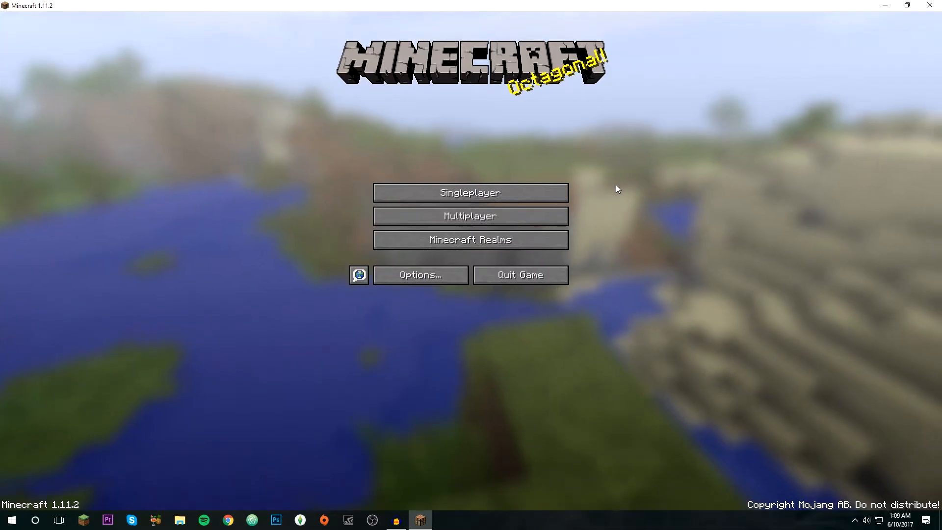
pyautogui.moveTo(420, 275)
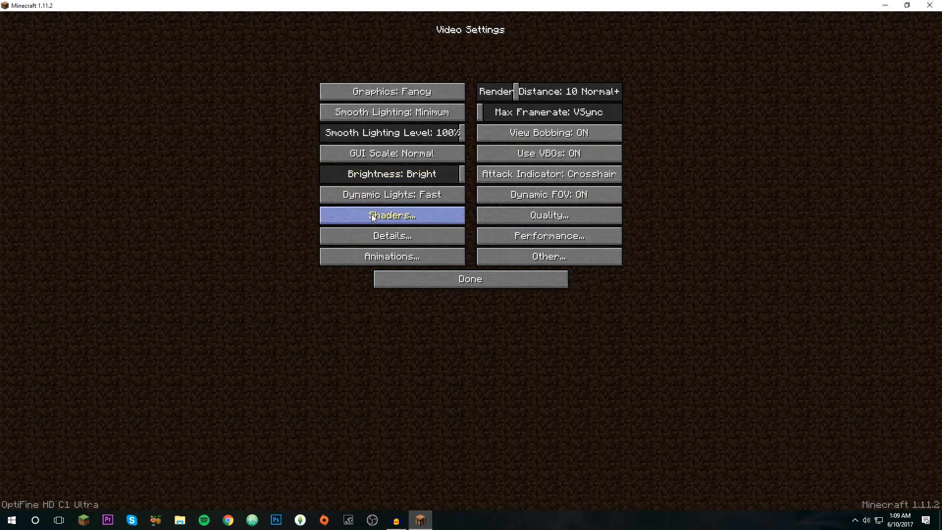
# Open OptiFine's Shaders screen and its empty shaderpacks folder in File Explorer
pyautogui.click(391, 215)
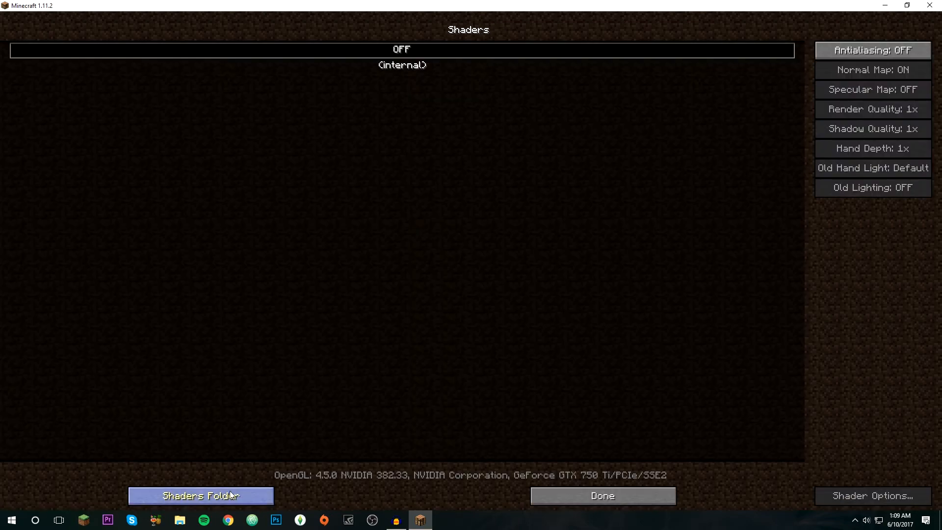
pyautogui.click(200, 495)
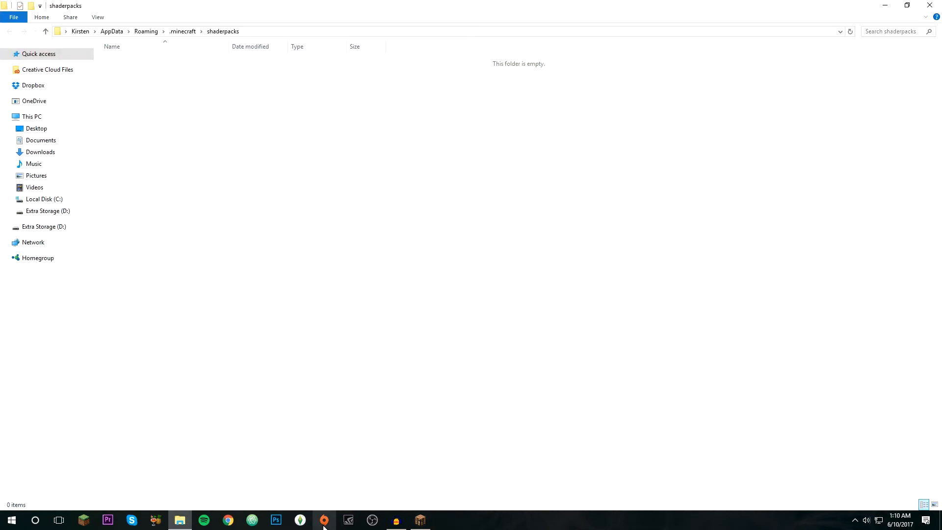
pyautogui.moveTo(243, 508)
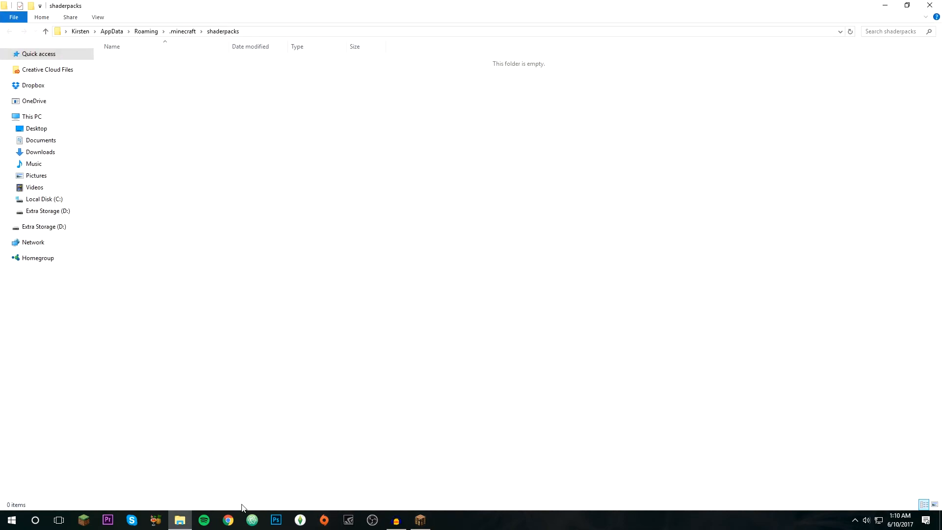
pyautogui.moveTo(251, 435)
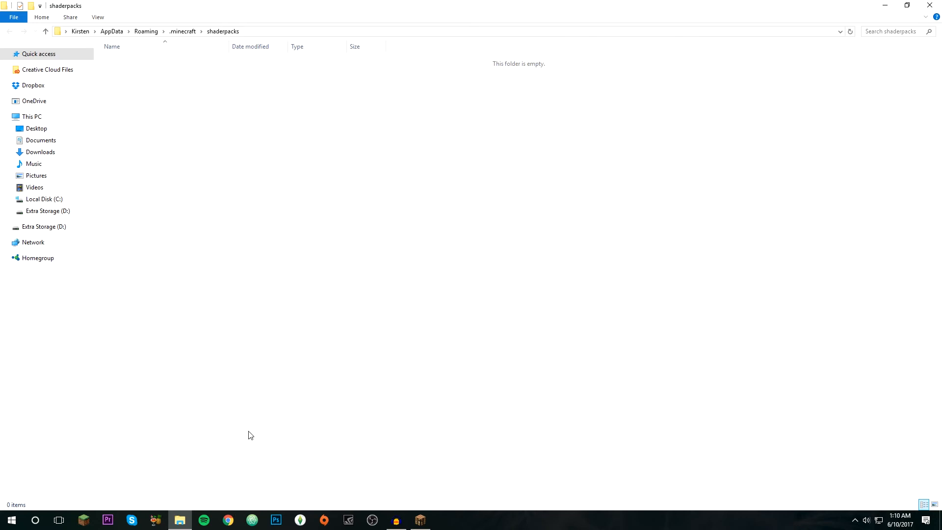
pyautogui.click(228, 520)
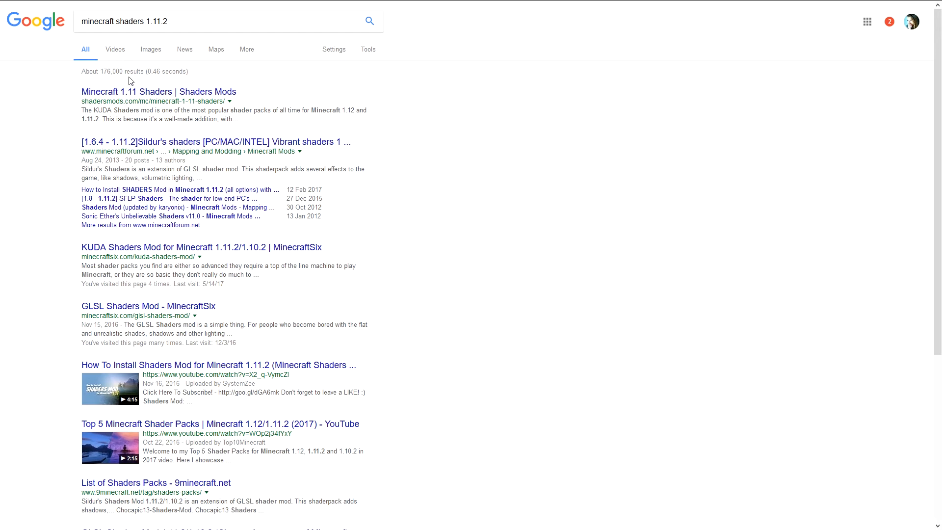
pyautogui.moveTo(151, 49)
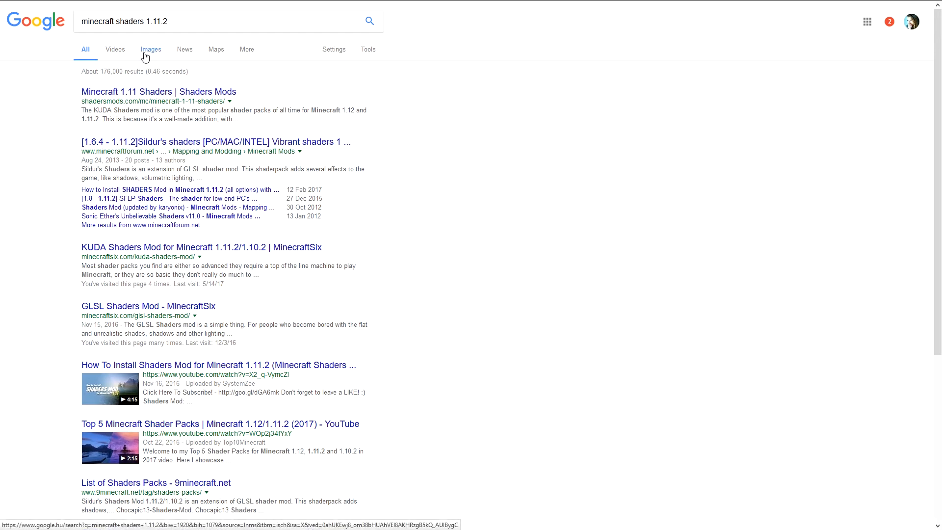
# Google 'sildurs shaders' and open the MinecraftSix 'Sildur's Shaders Mod for Minecraft 1.11.2/1.10.2' result
pyautogui.click(150, 49)
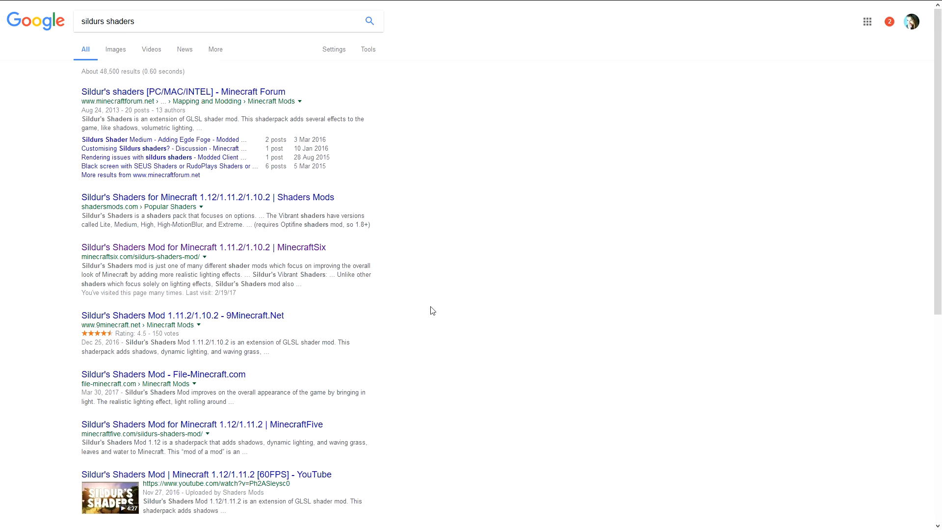
pyautogui.moveTo(70, 253)
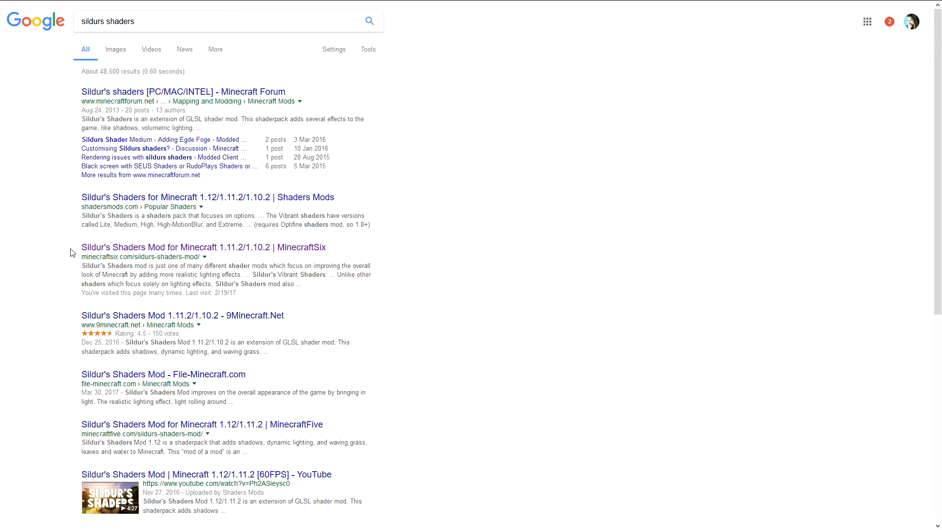
pyautogui.click(203, 248)
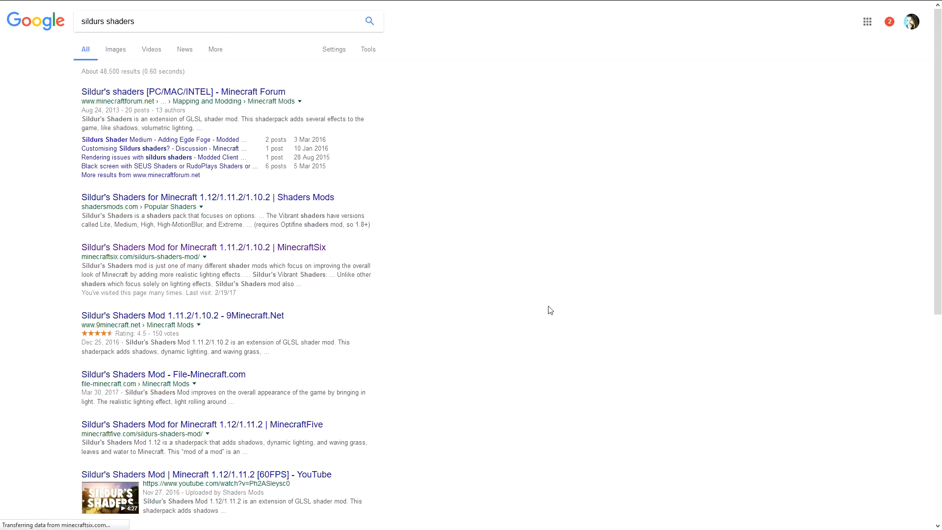
pyautogui.click(204, 247)
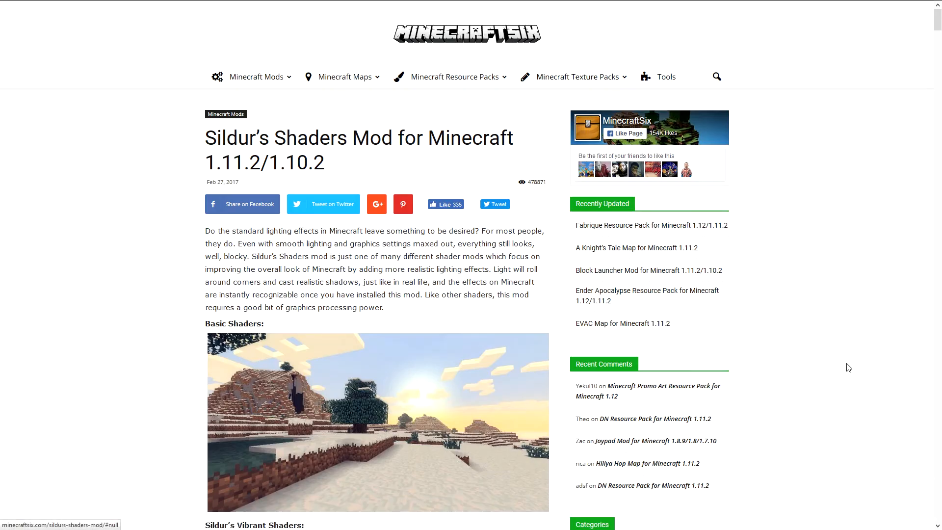
# Scroll MinecraftSix's page down to the Sildur's Shaders installation steps and download links
pyautogui.scroll(-3)
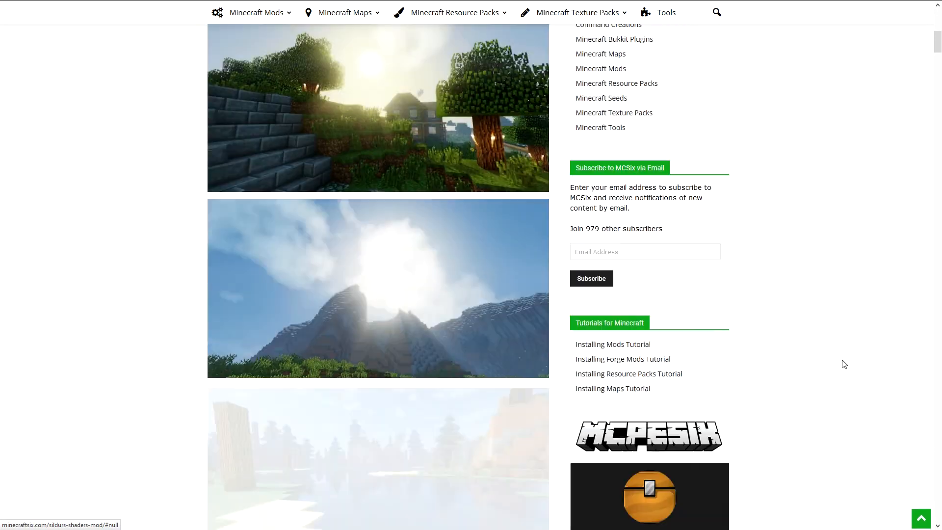
pyautogui.scroll(-3)
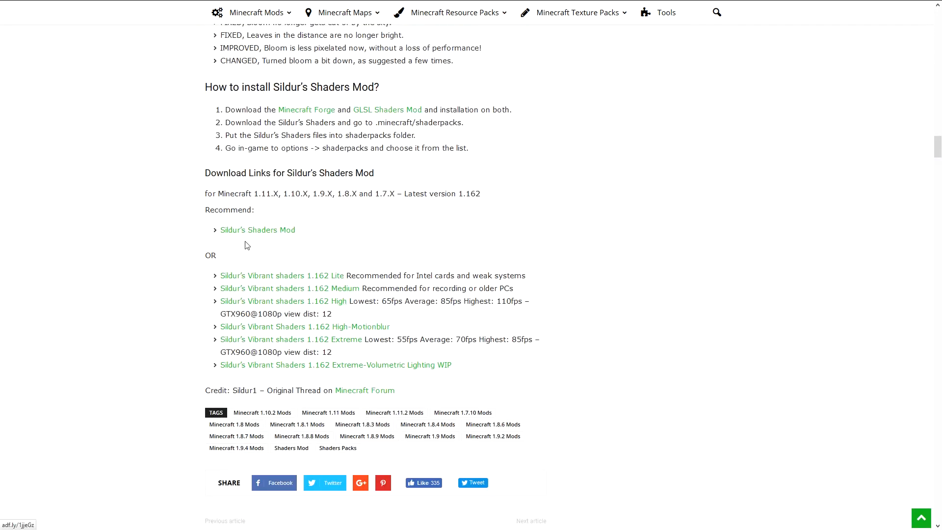
pyautogui.moveTo(391, 281)
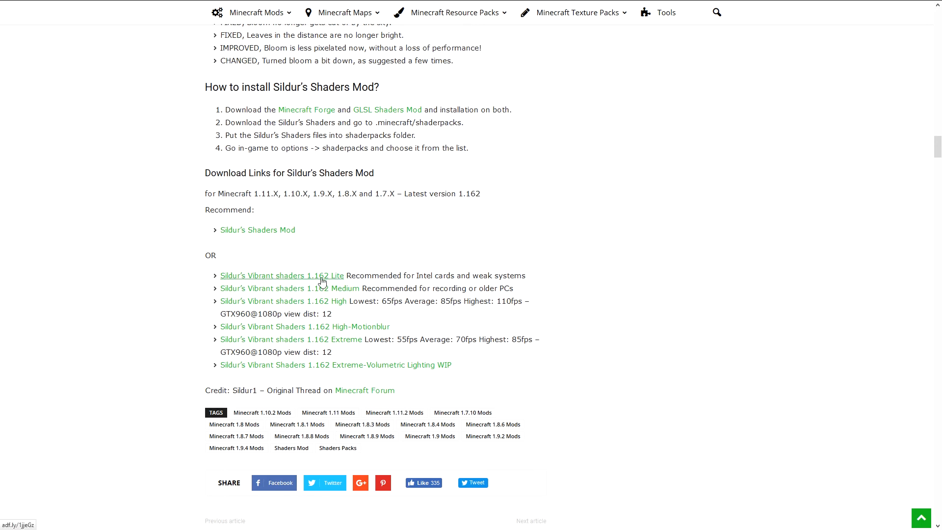
pyautogui.moveTo(369, 305)
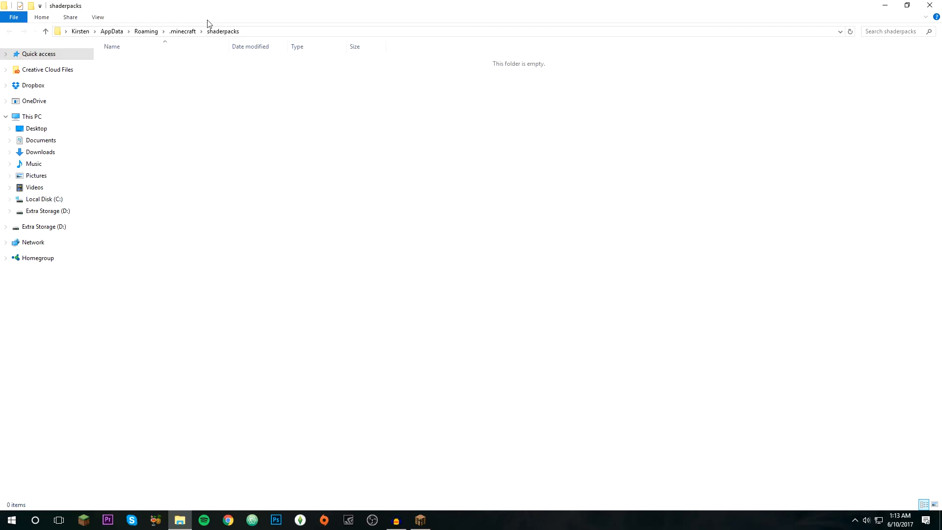
pyautogui.moveTo(277, 125)
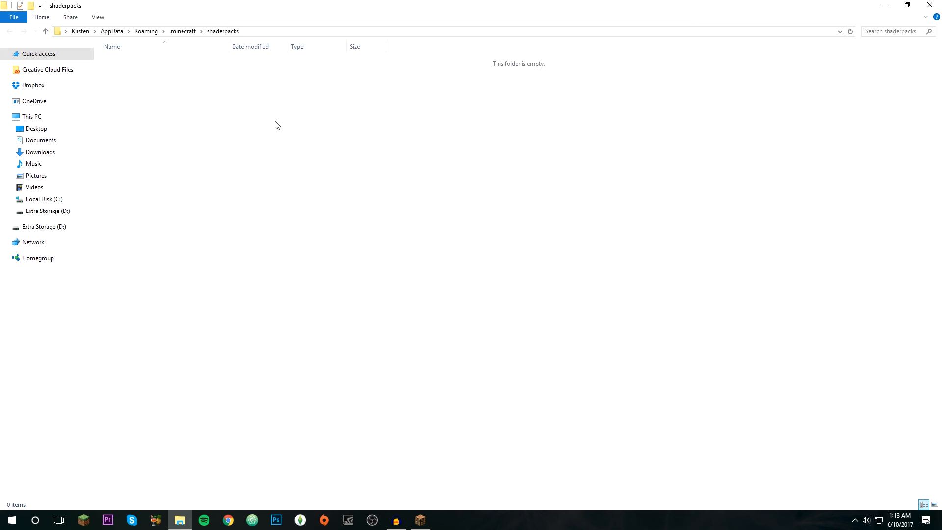
# Paste Sildurs Vibrant Shaders v1.162 High.zip into shaderpacks and select it in Minecraft's Shaders menu
pyautogui.rightClick(179, 519)
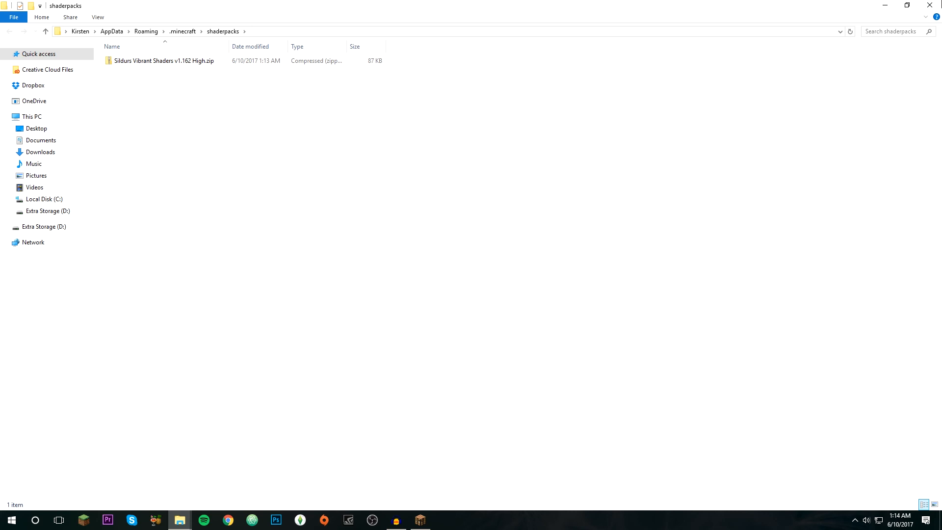
pyautogui.click(40, 153)
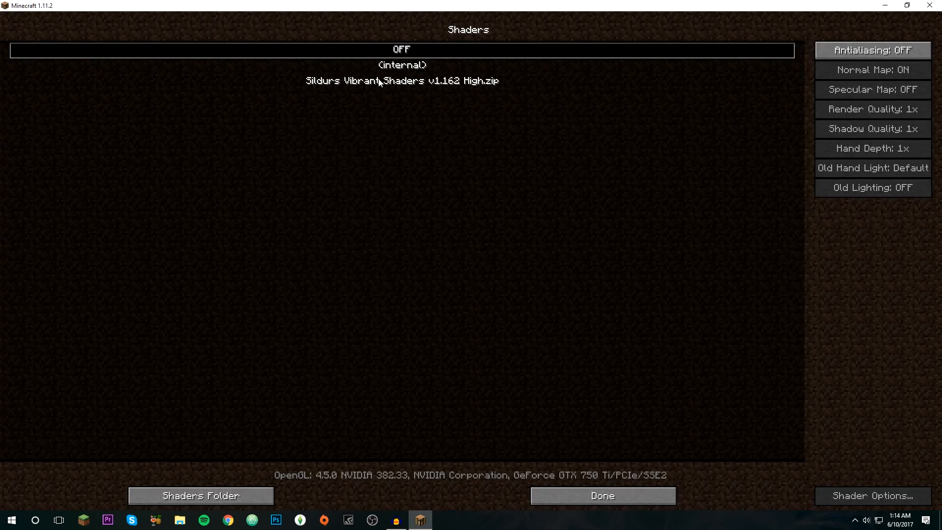
pyautogui.click(601, 495)
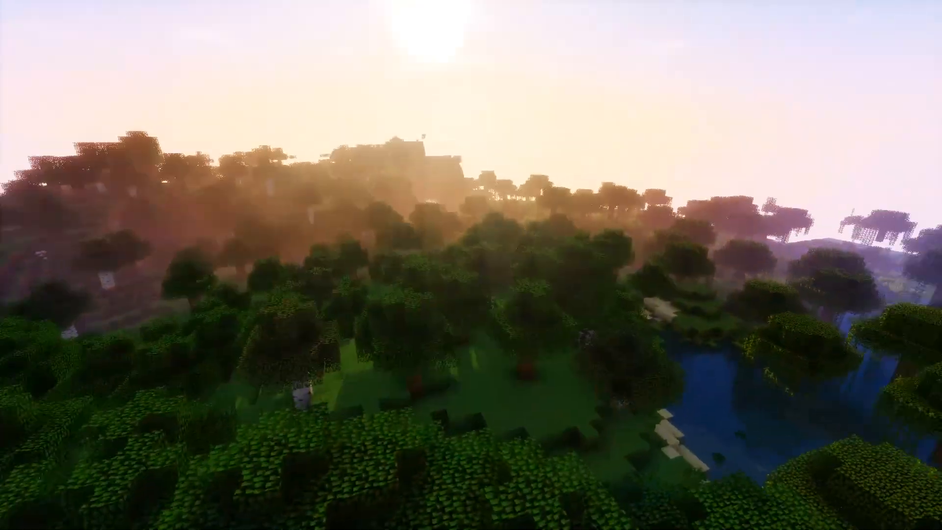
pyautogui.moveTo(471, 265)
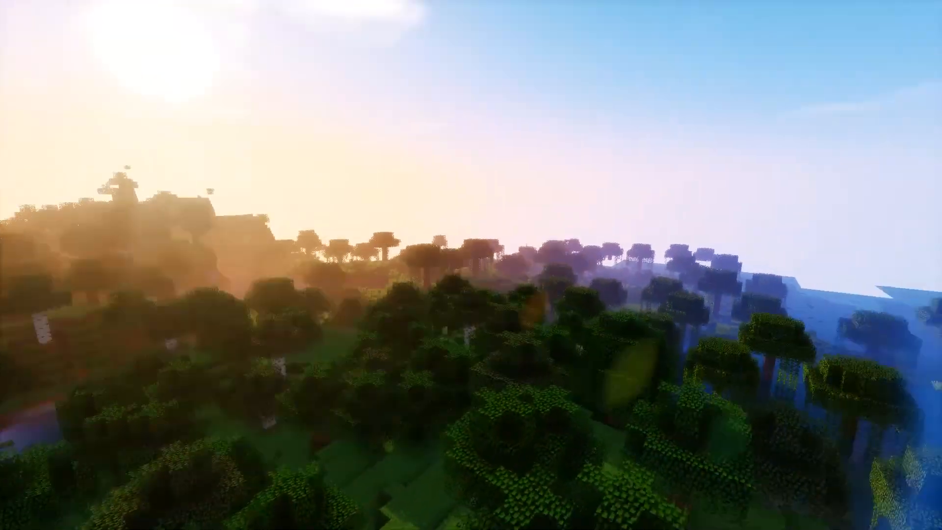
pyautogui.moveTo(471, 264)
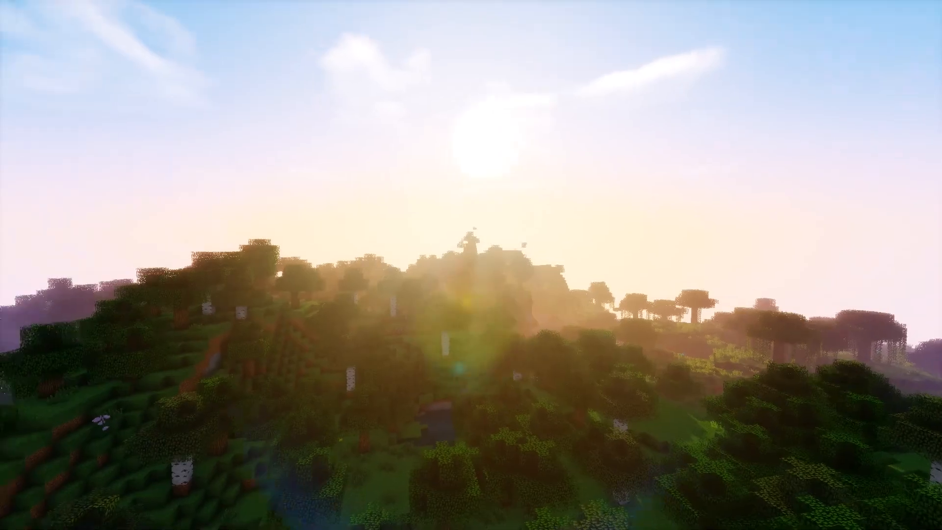